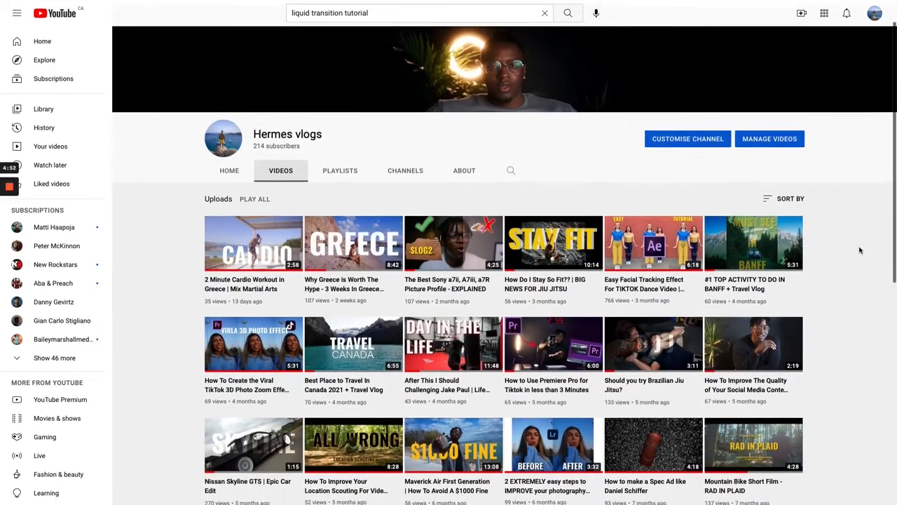
Step: Scroll through Composition Settings while keeping Comp 1 at 1920x1080, 23.976 fps with a yellow background
scroll("down", 3)
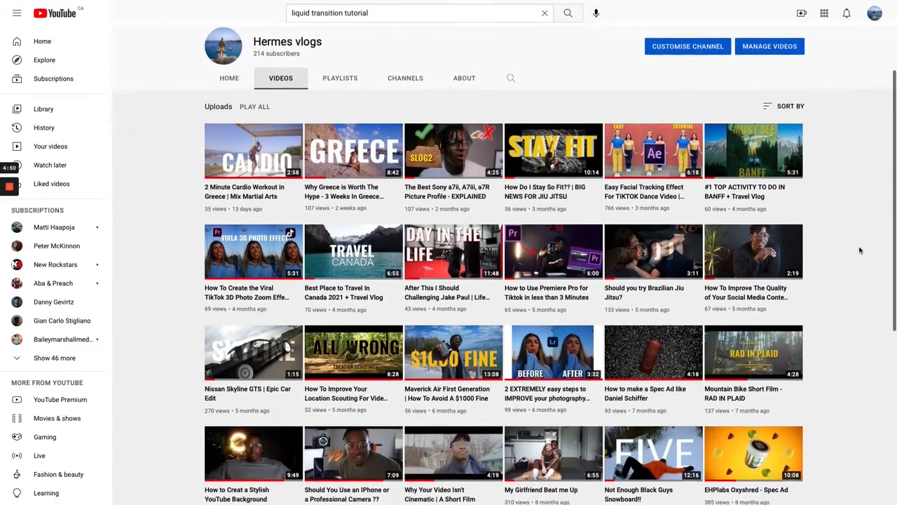
scroll("down", 3)
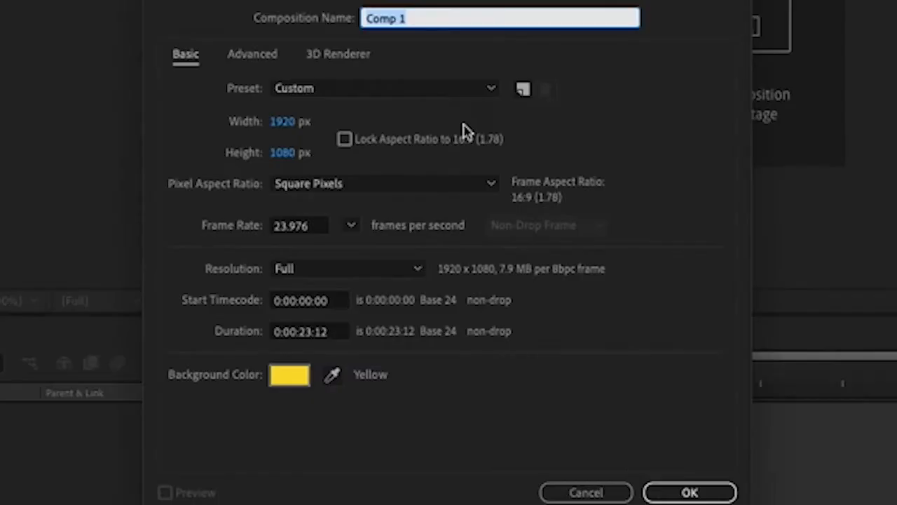
mouse_move(245, 165)
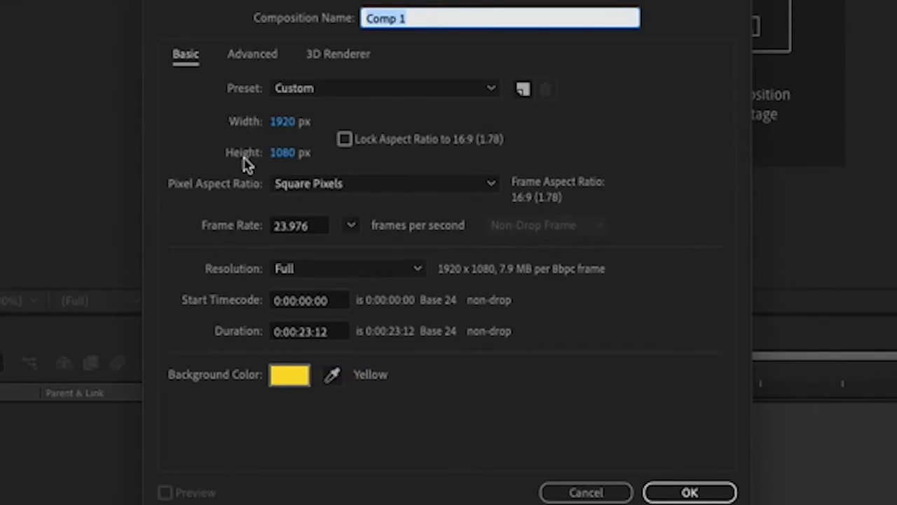
mouse_move(222, 129)
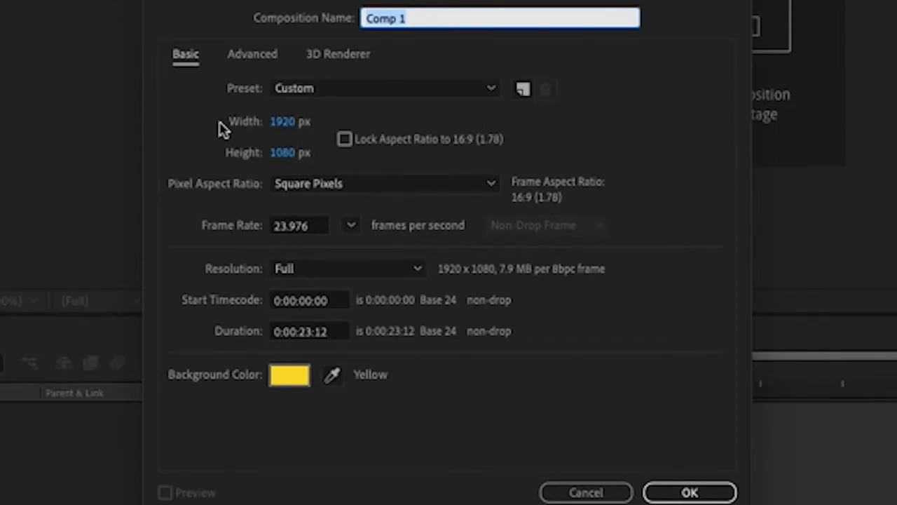
mouse_move(241, 129)
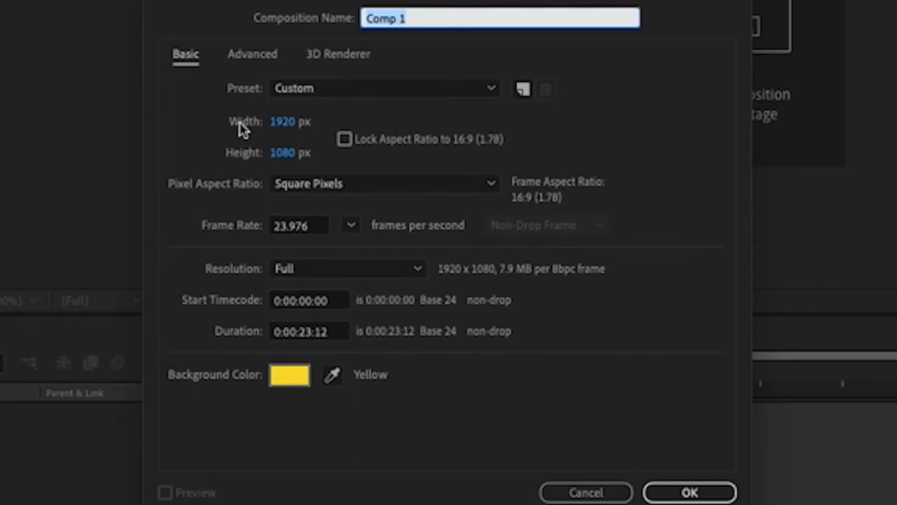
mouse_move(234, 398)
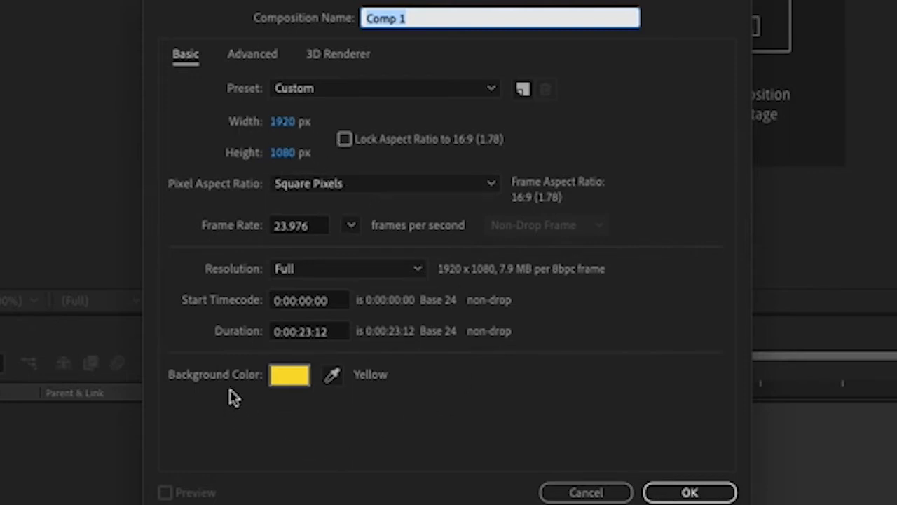
mouse_move(288, 376)
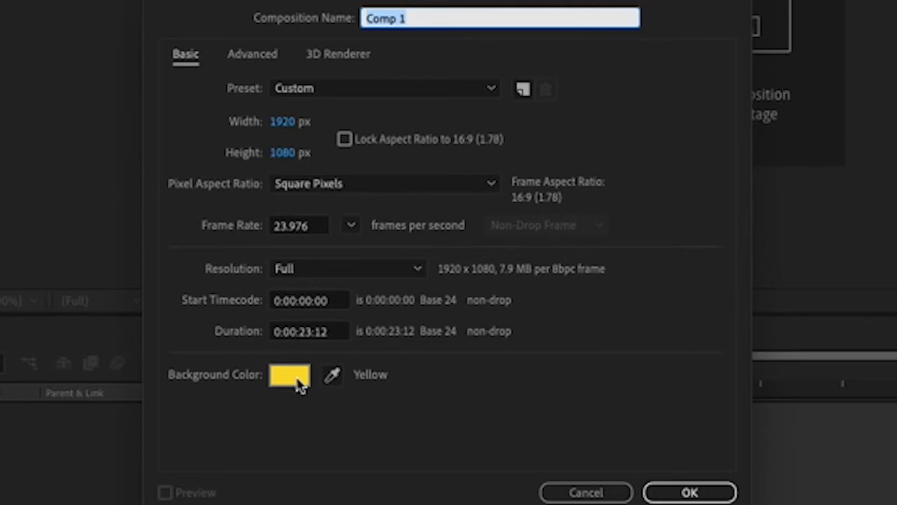
mouse_move(479, 384)
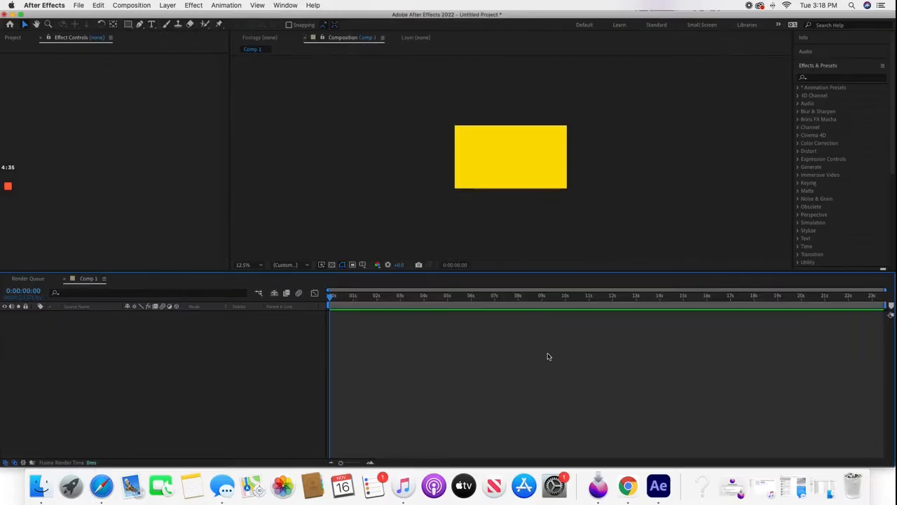
left_click(247, 263)
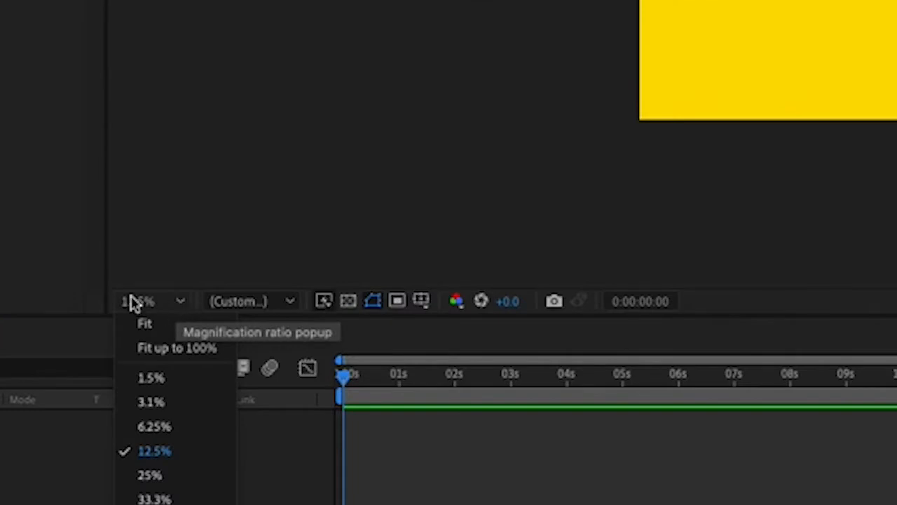
mouse_move(177, 348)
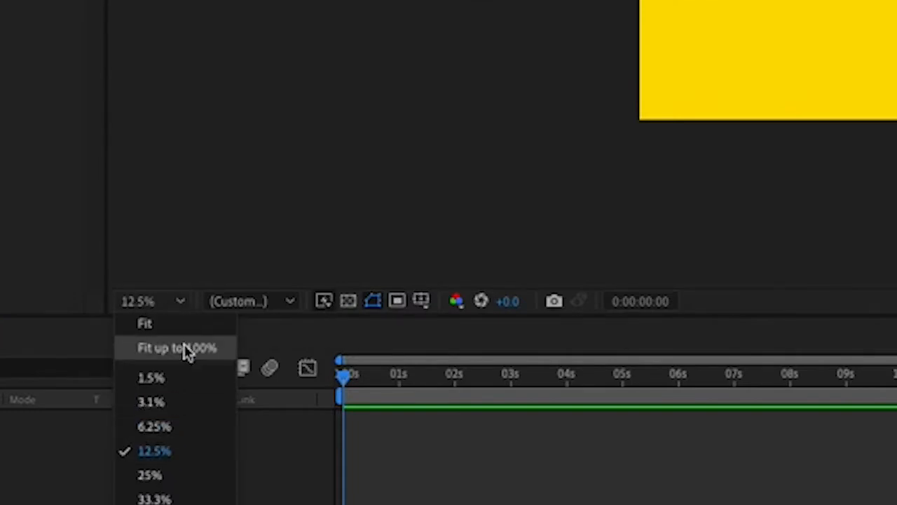
mouse_move(156, 275)
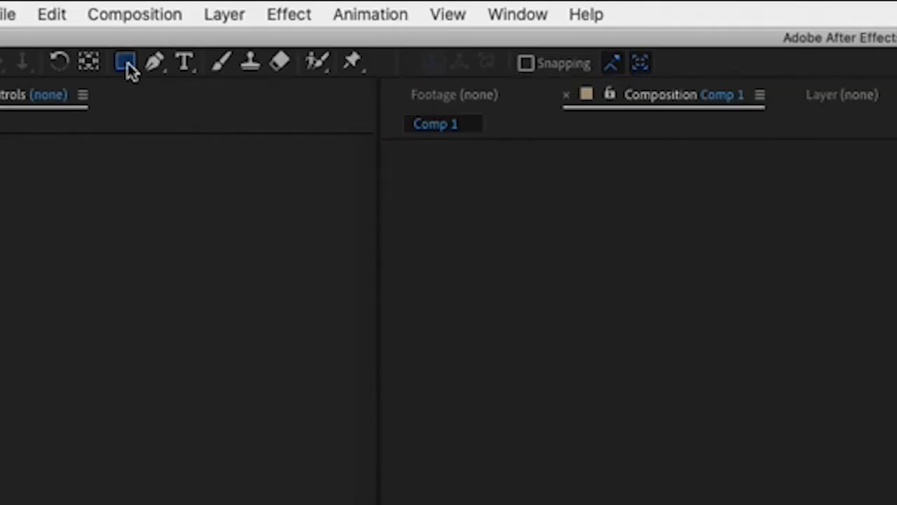
Step: Choose the Rectangle Tool so new shapes are drawn as cyan rectangles
left_click(124, 62)
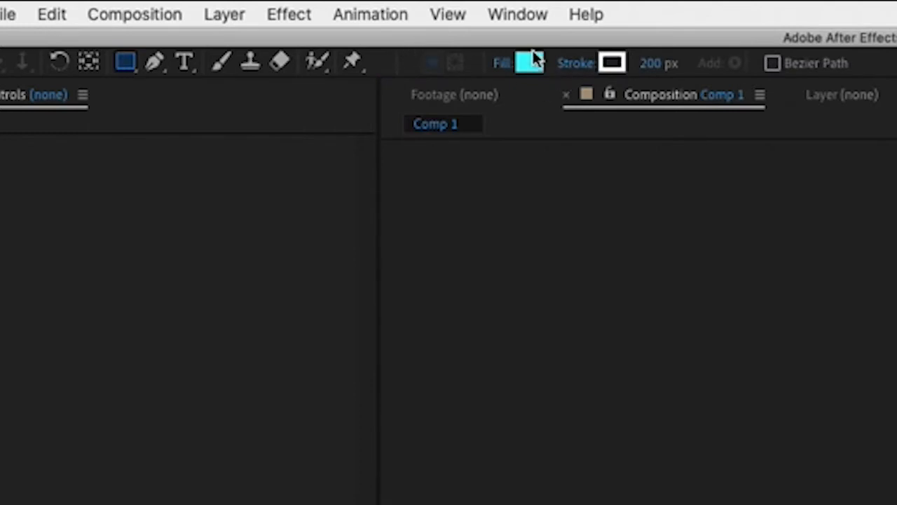
mouse_move(544, 67)
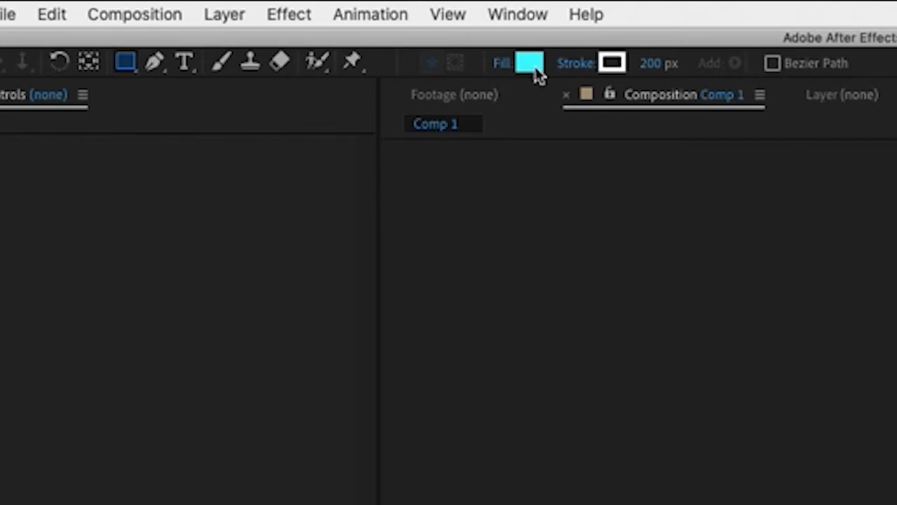
mouse_move(573, 73)
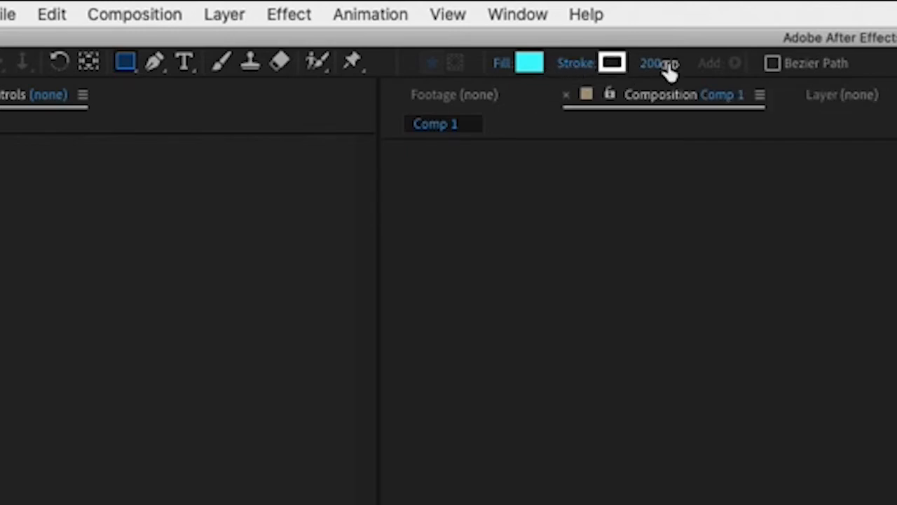
mouse_move(659, 63)
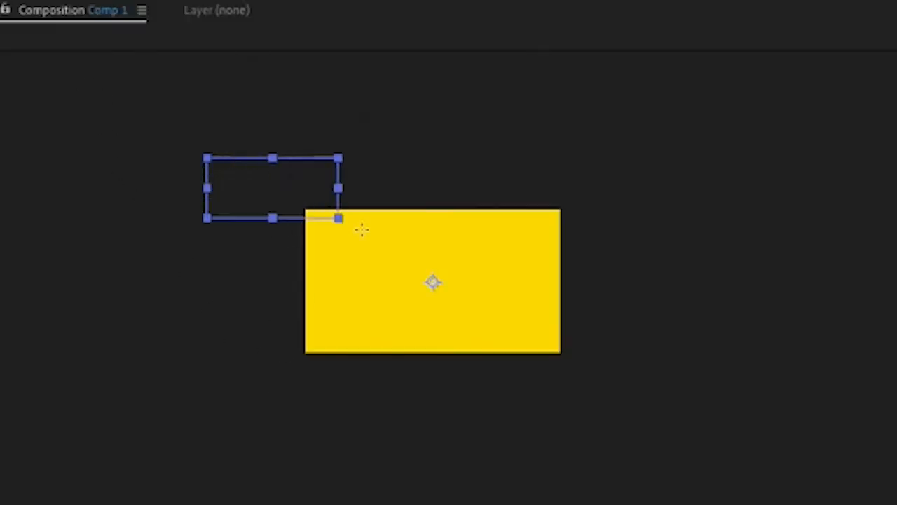
Step: Draw a cyan rectangle larger than the composition, creating Shape Layer 1 over the yellow frame
left_click_drag(339, 217, 708, 393)
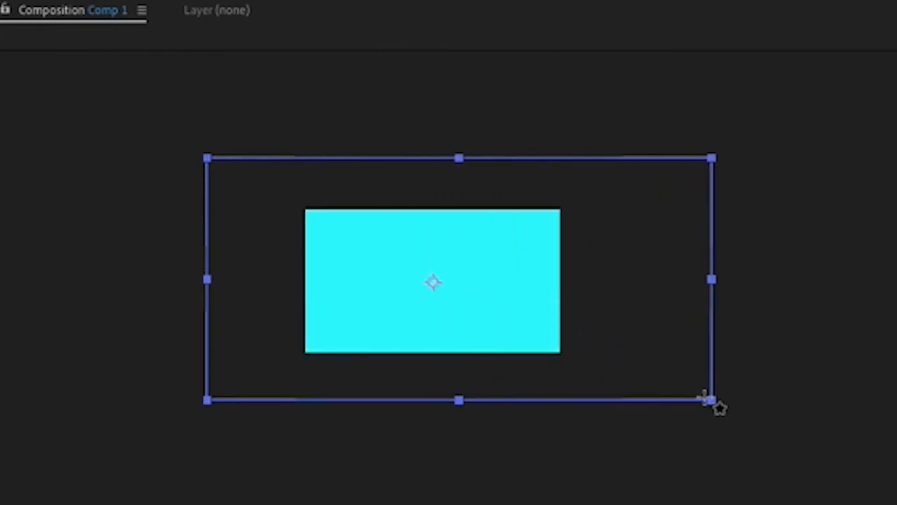
mouse_move(685, 376)
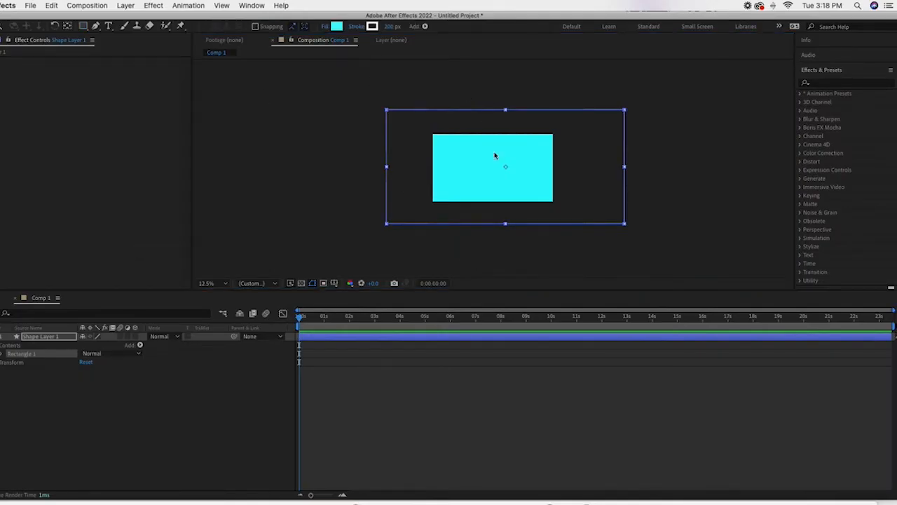
mouse_move(586, 163)
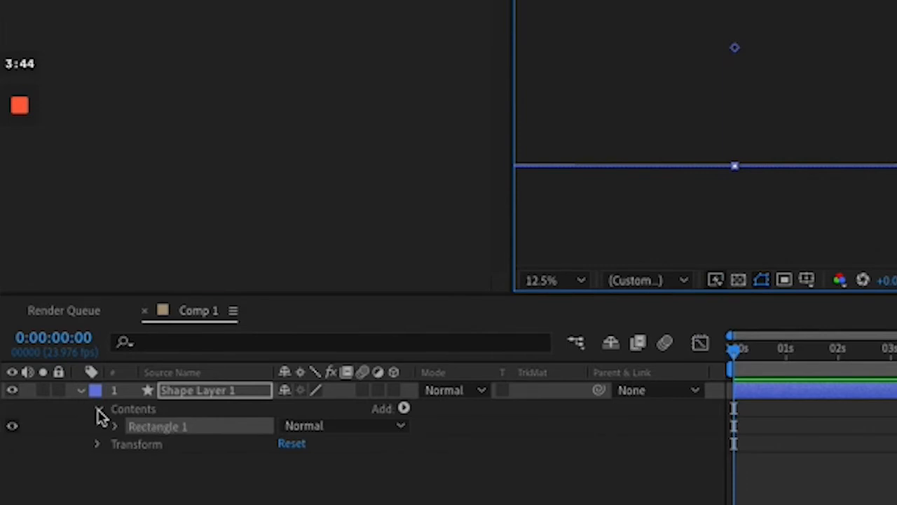
Step: Reveal Shape Layer 1's Position and set its first keyframe with the rectangle left of frame
key("p")
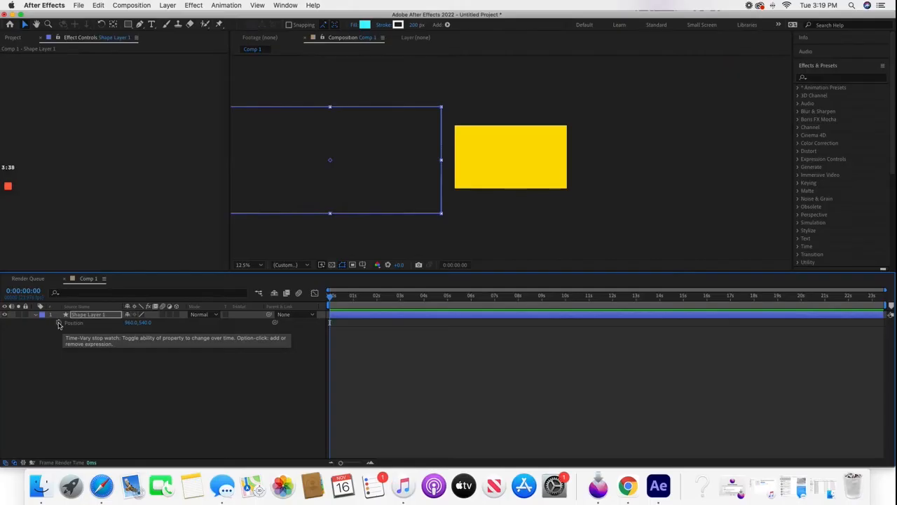
left_click(59, 322)
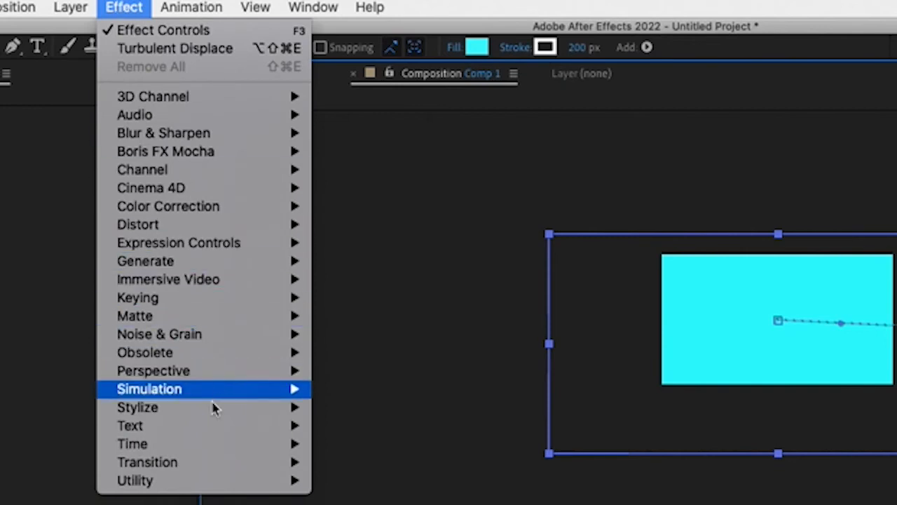
mouse_move(218, 95)
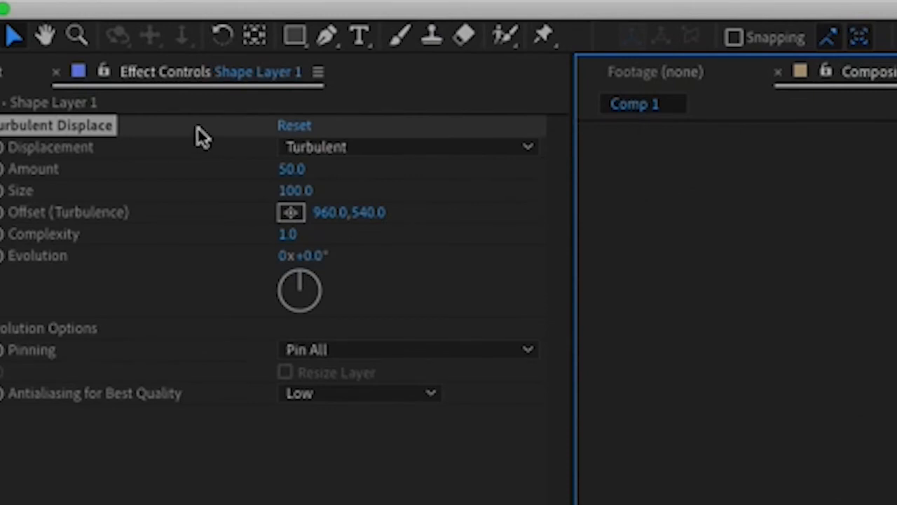
mouse_move(73, 175)
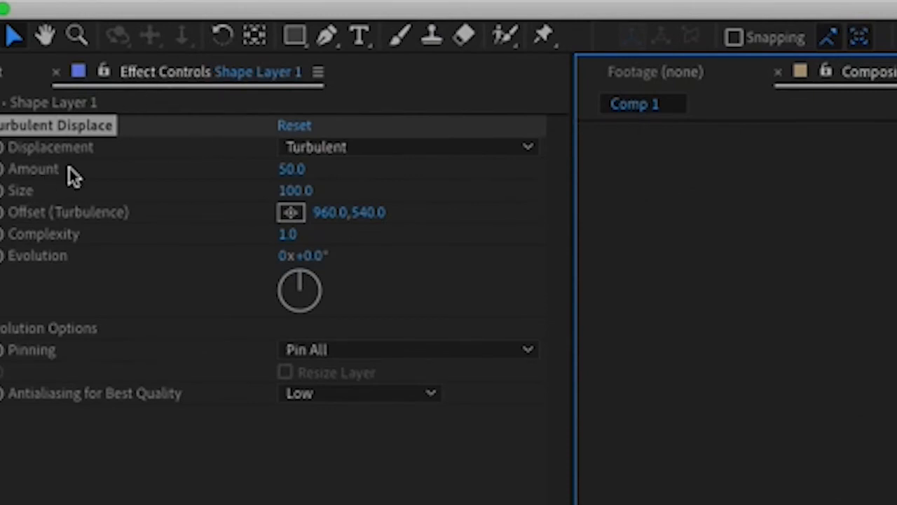
Step: Set the Turbulent Displace Amount on Shape Layer 1 to 200
double_click(292, 168)
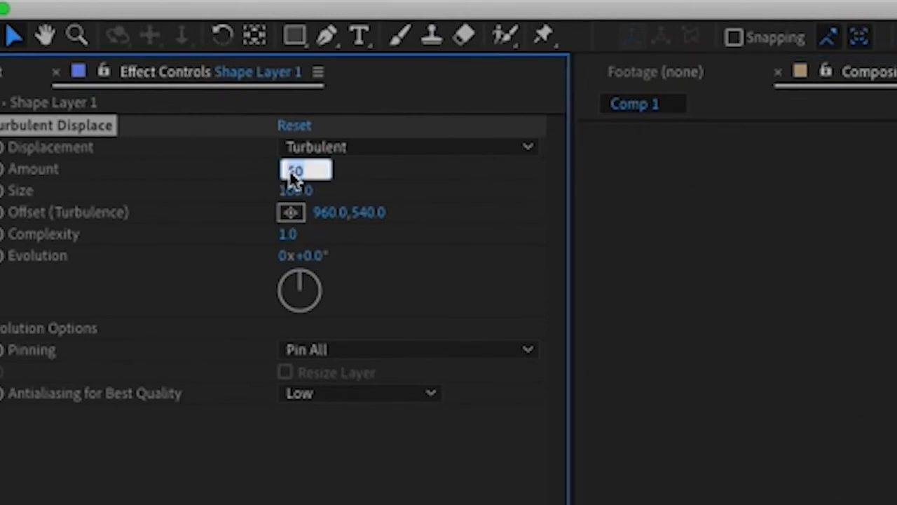
type("200.0")
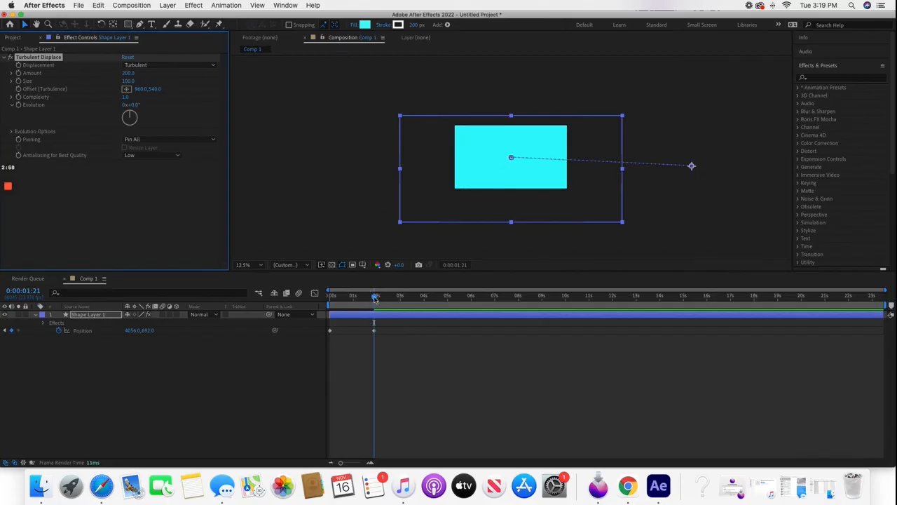
Step: Add a second Position keyframe for the rectangle at the current time
left_click(314, 293)
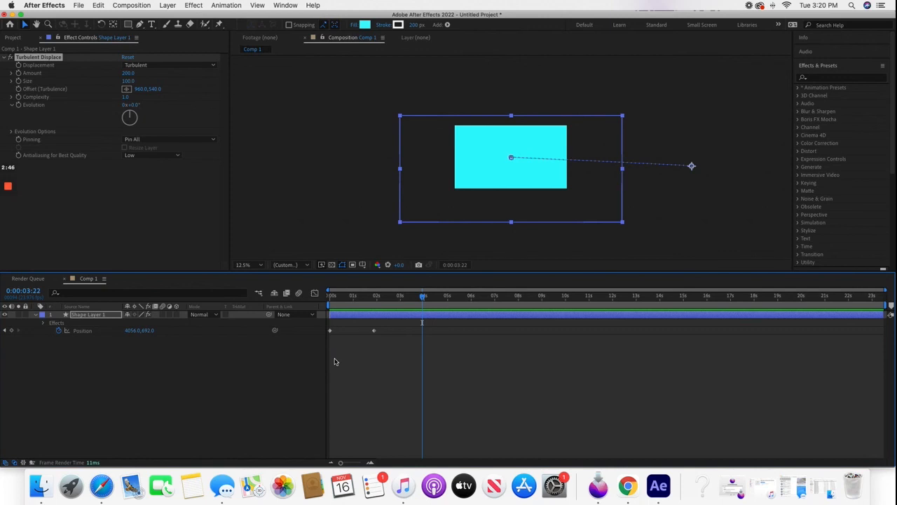
mouse_move(411, 361)
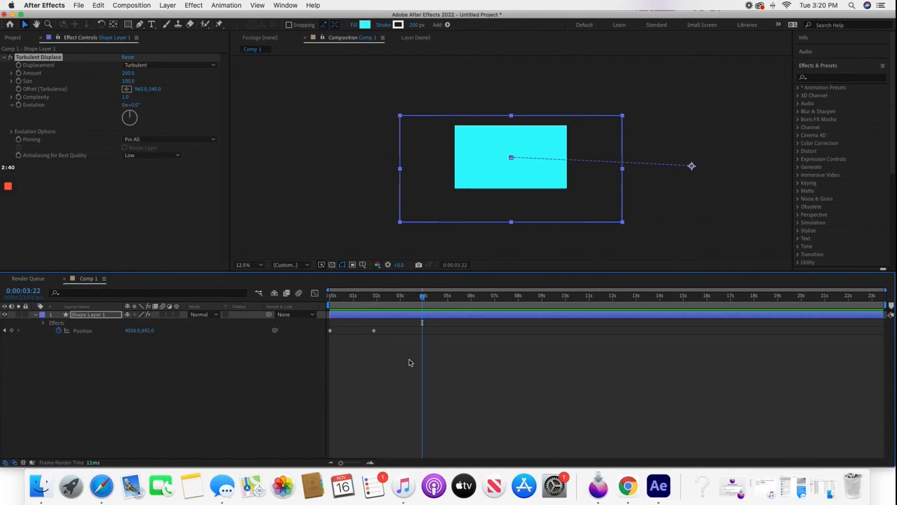